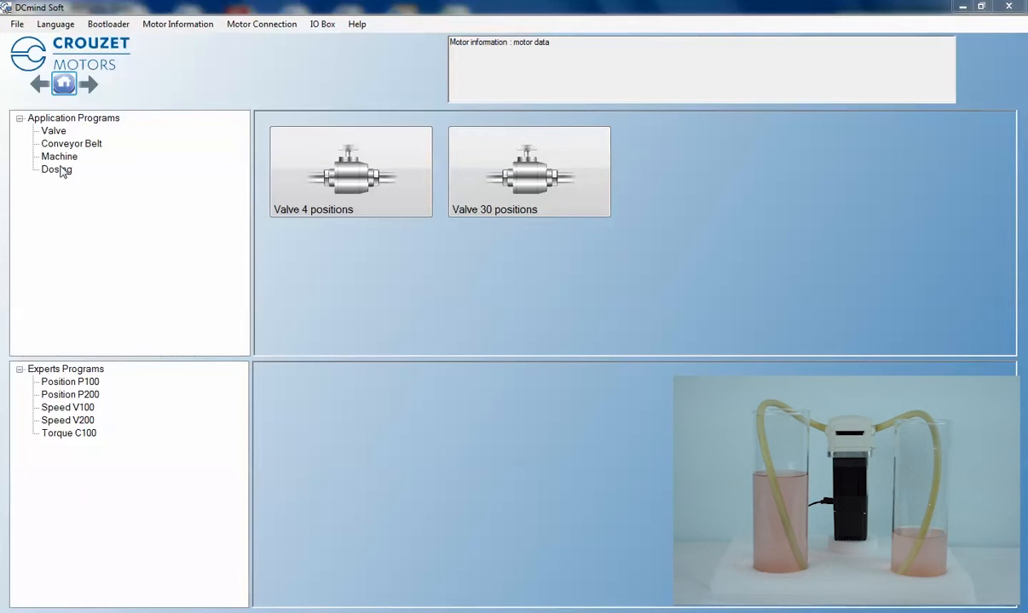
Show the Dosing application programs to reach the peristaltic pump program.
click(55, 169)
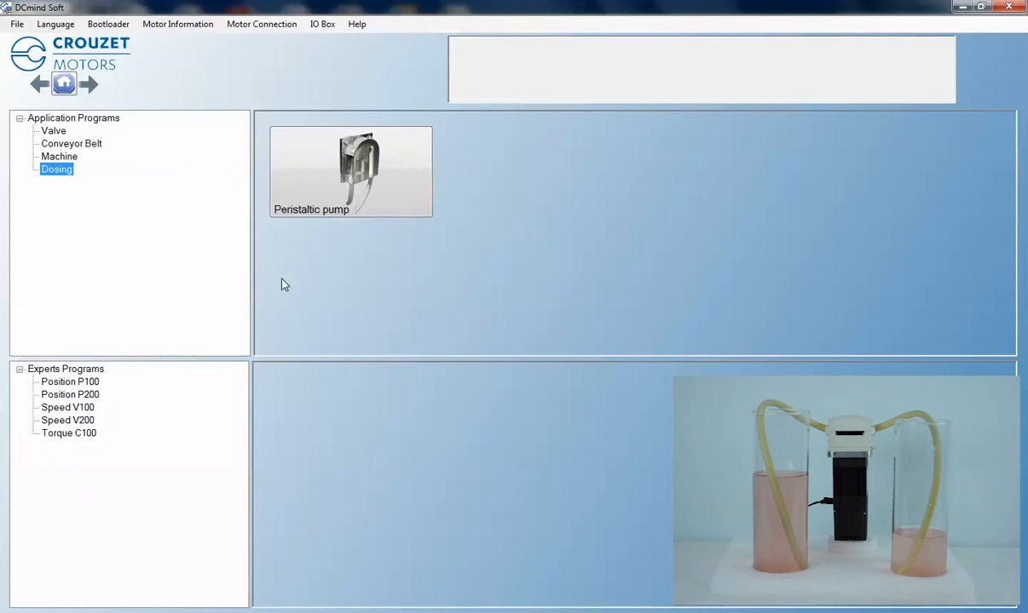
mouse_move(349, 171)
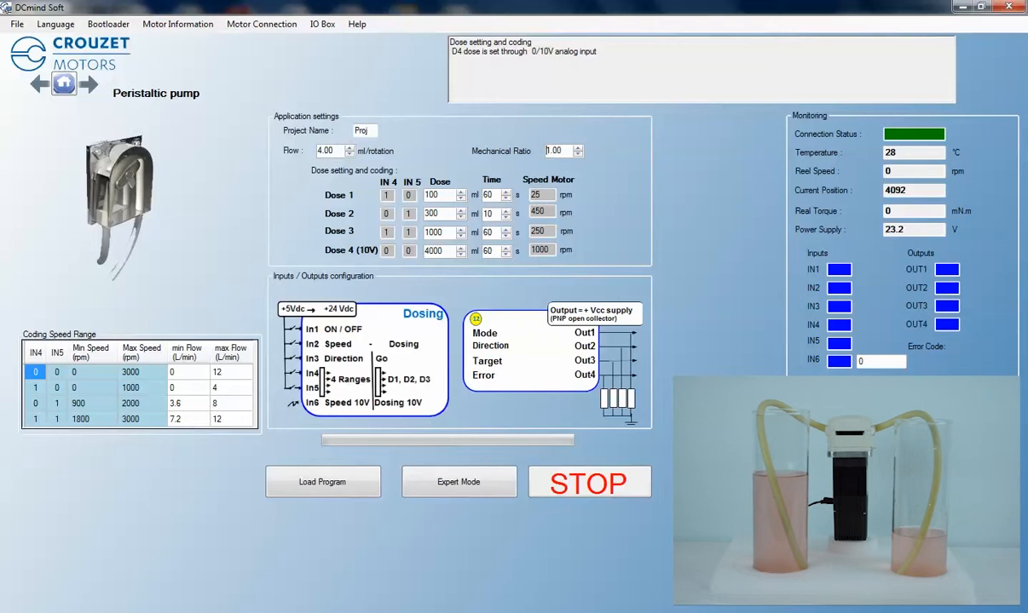
Set Dose 2 to 400 ml and load the updated dosing program into the motor.
click(437, 213)
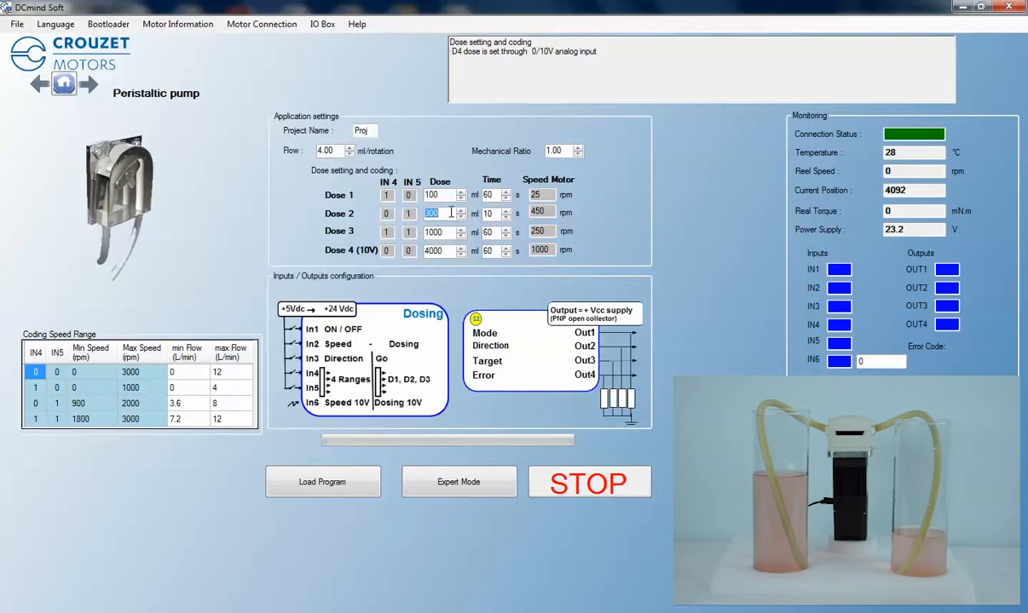
text(400)
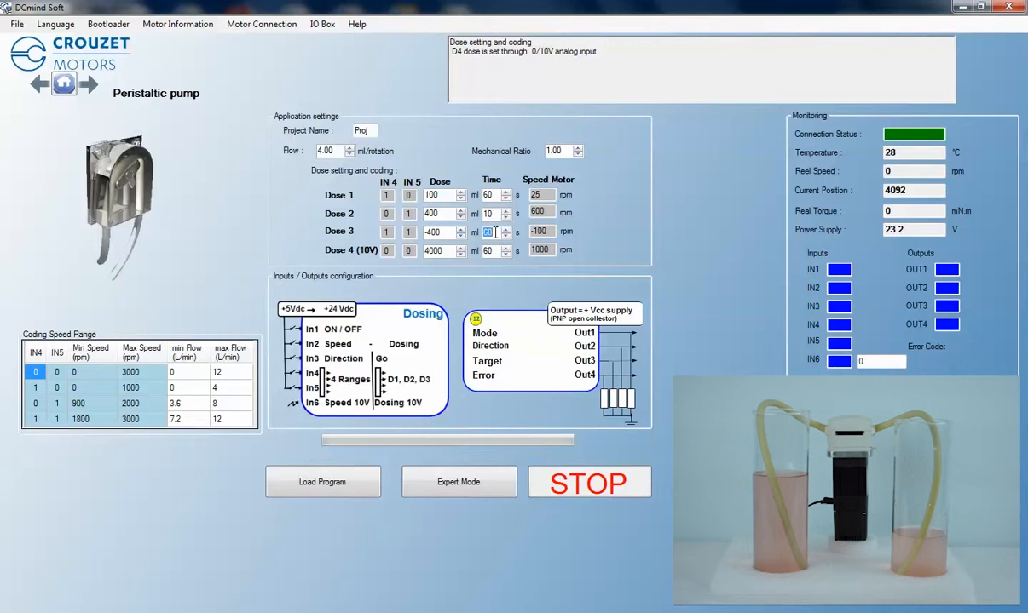
click(322, 481)
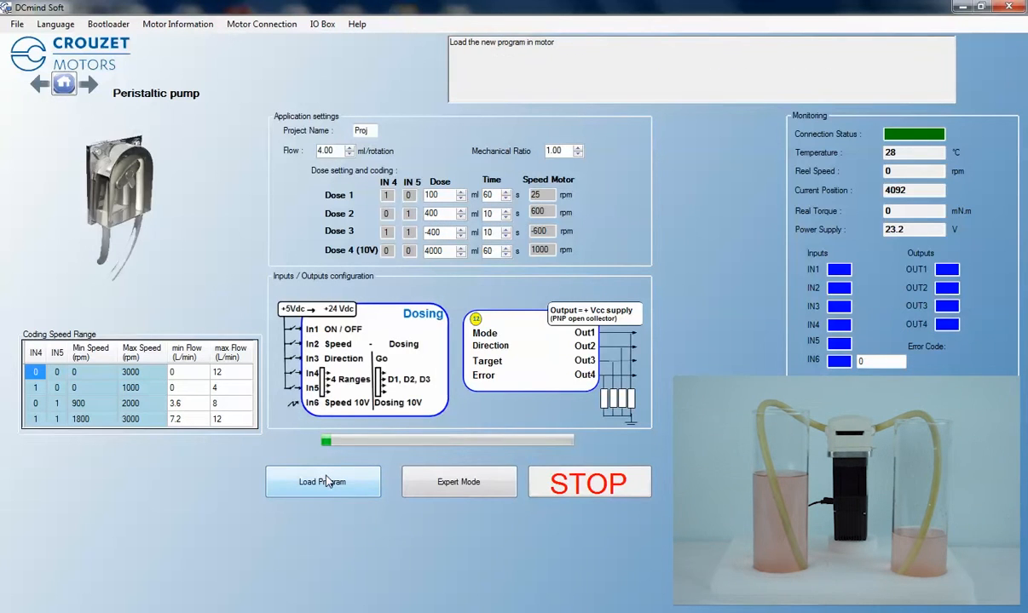
In the IO Box, switch on IN1 and IN4 and toggle IN3 to dispense doses.
click(322, 23)
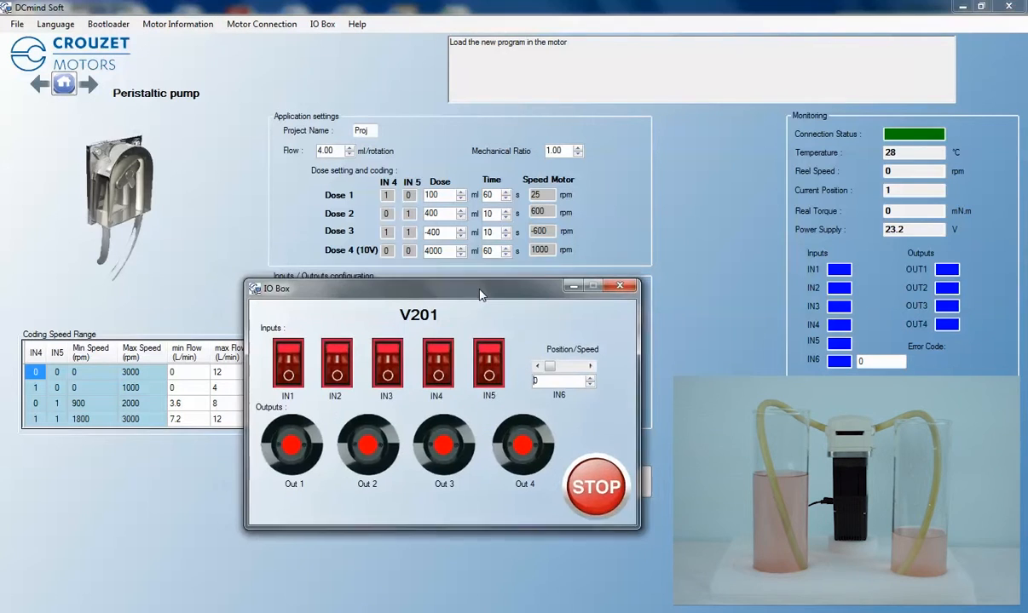
click(288, 366)
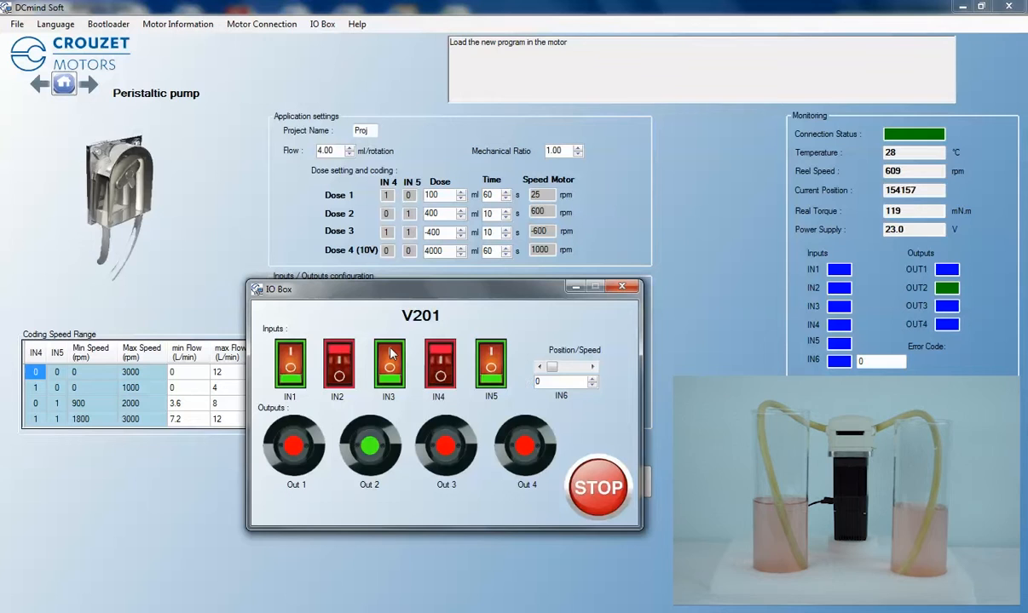
click(439, 362)
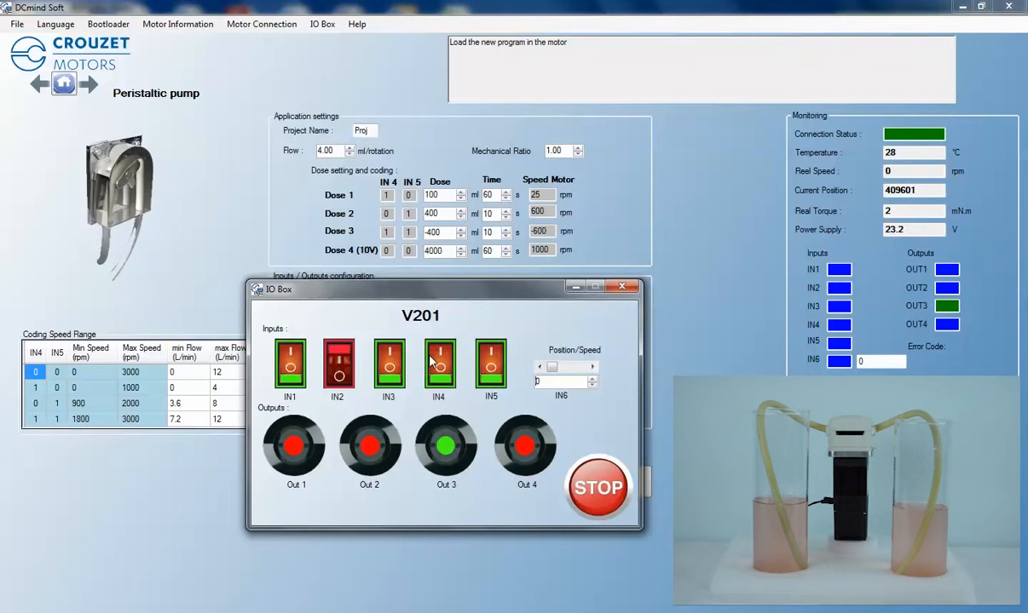
click(388, 365)
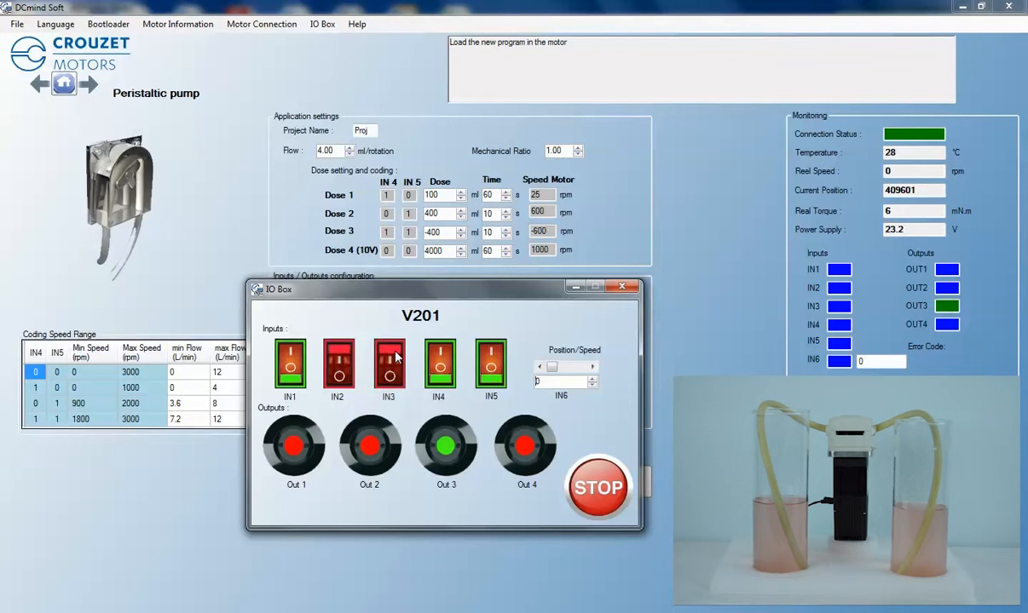
click(388, 364)
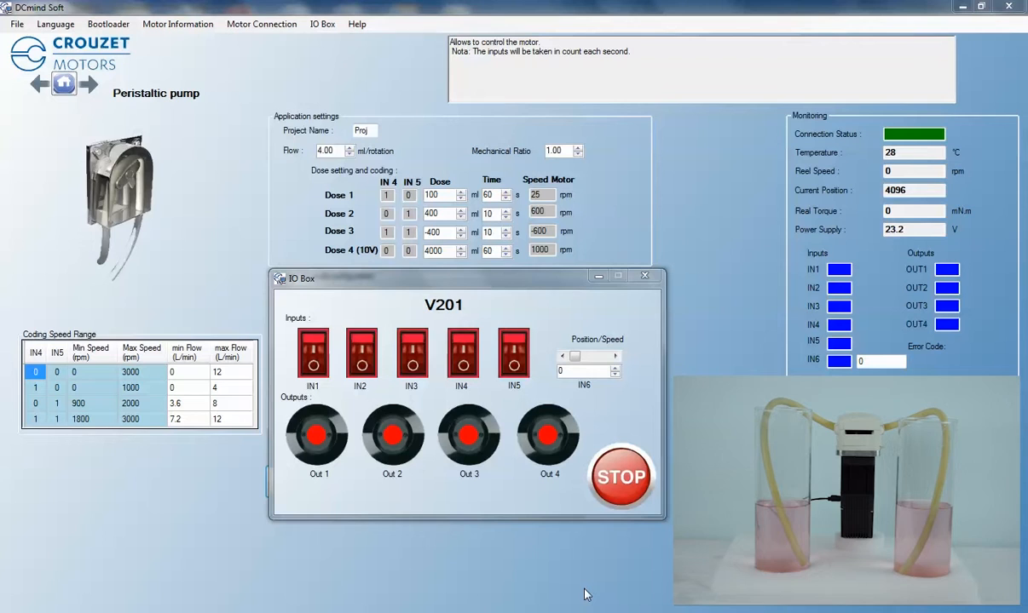
Switch on IN2, IN1 and IN4 in the IO Box to start another dose.
click(361, 352)
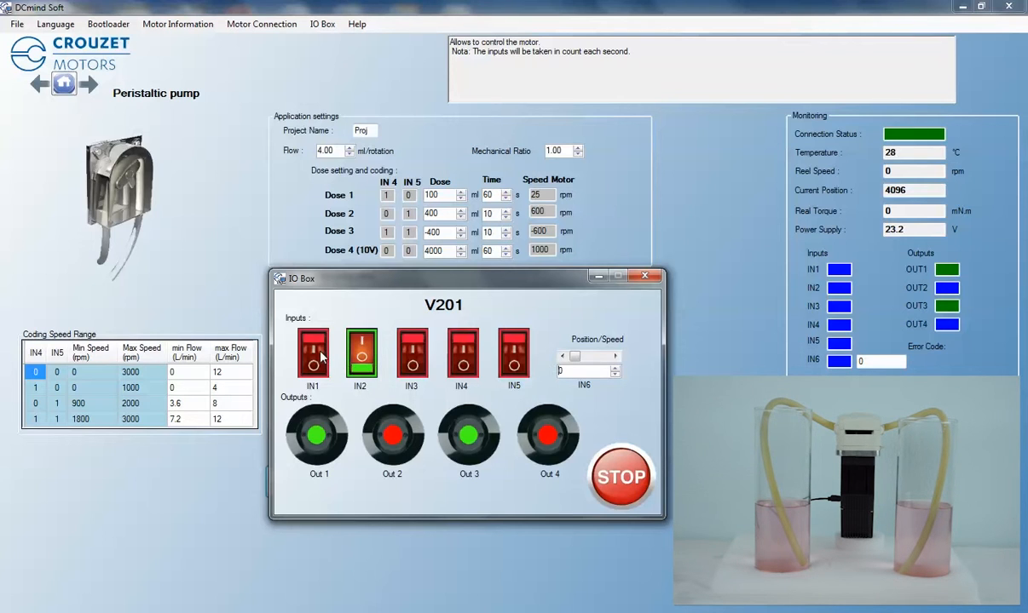
click(312, 352)
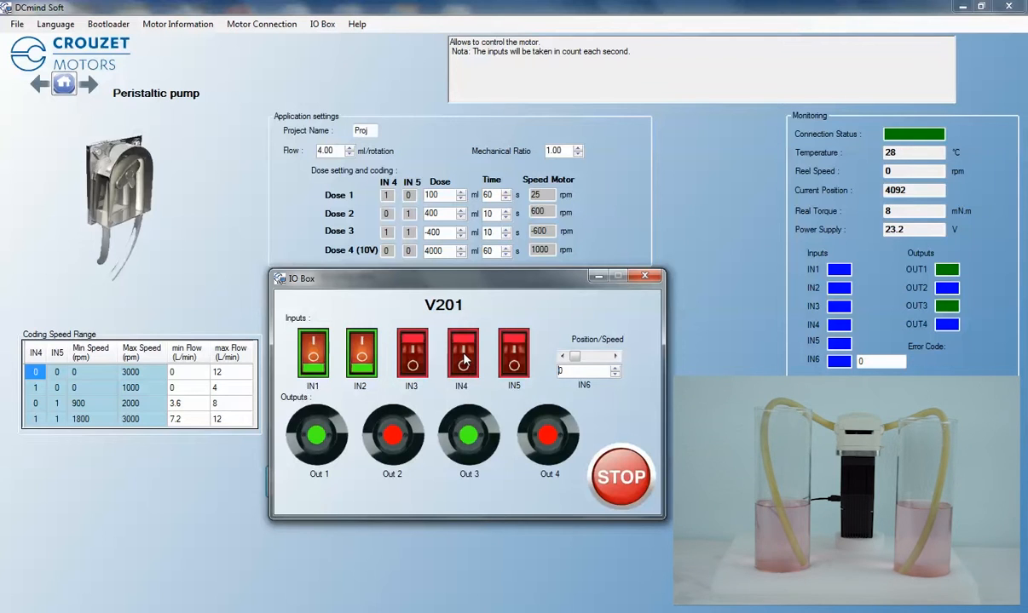
click(461, 352)
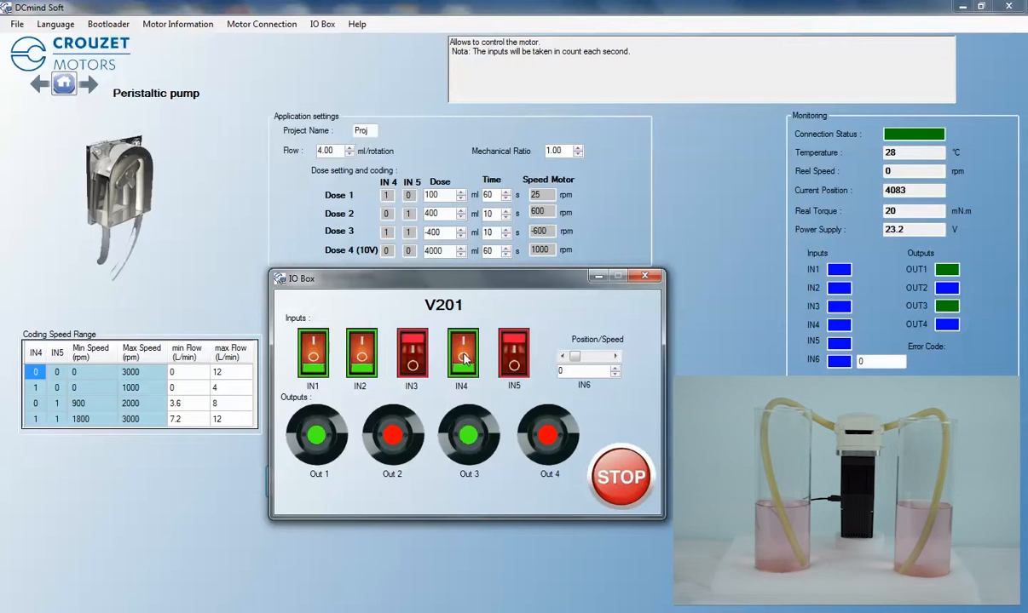